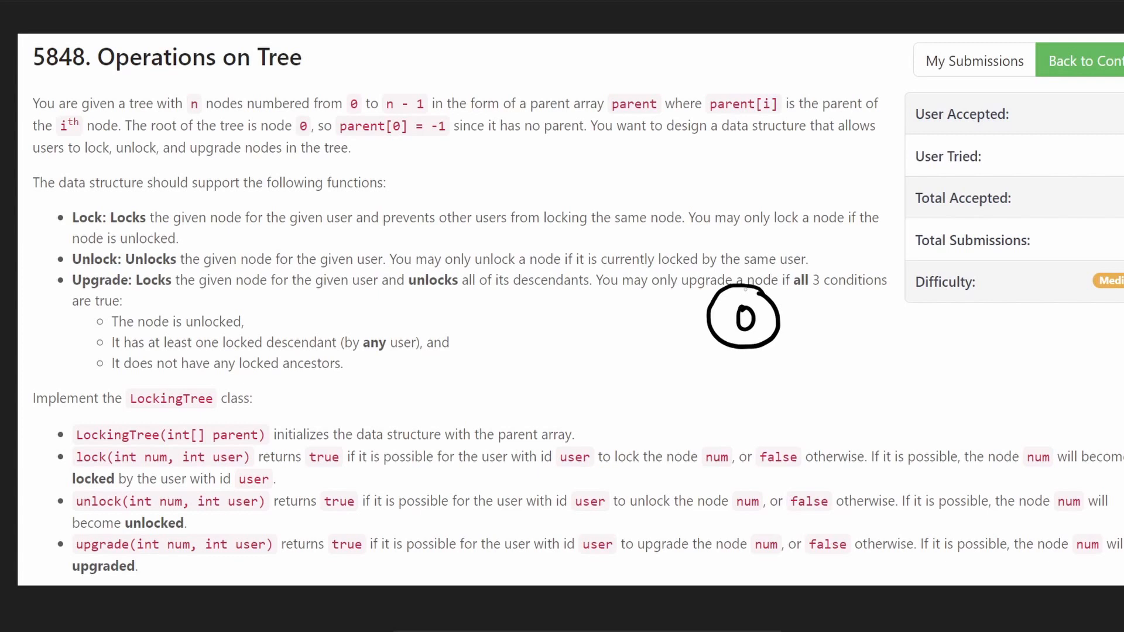
Step: Replace the locked dict comprehension on line 8 with [None] * len(parent)
{"action": "right_click", "coordinate": [746, 315]}
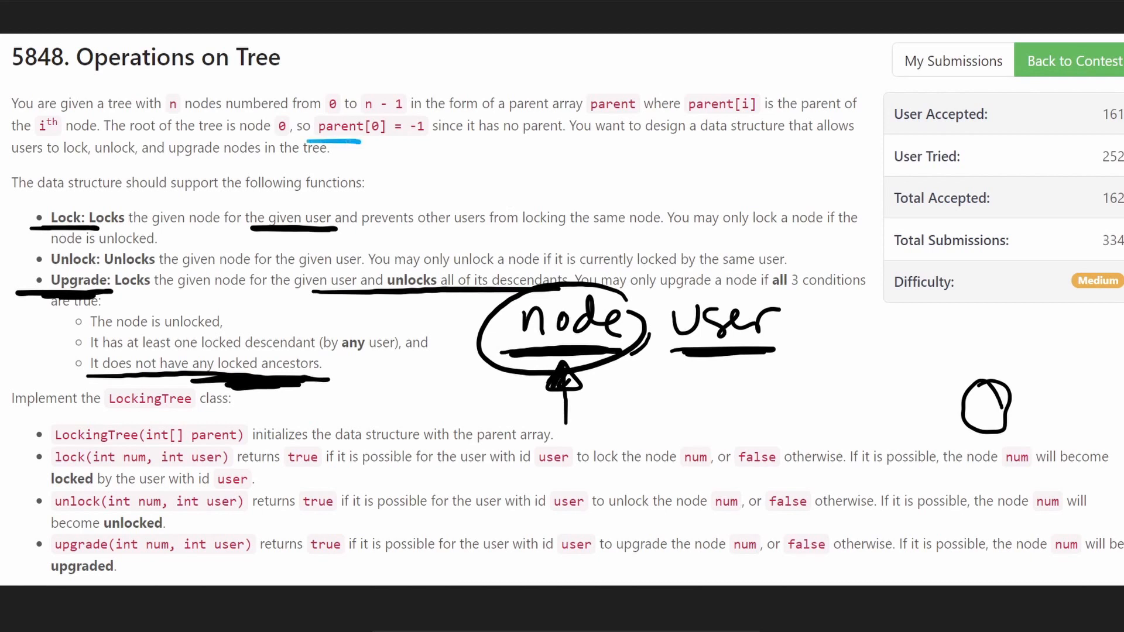
{"action": "left_click_drag", "start_coordinate": [309, 148], "coordinate": [394, 142]}
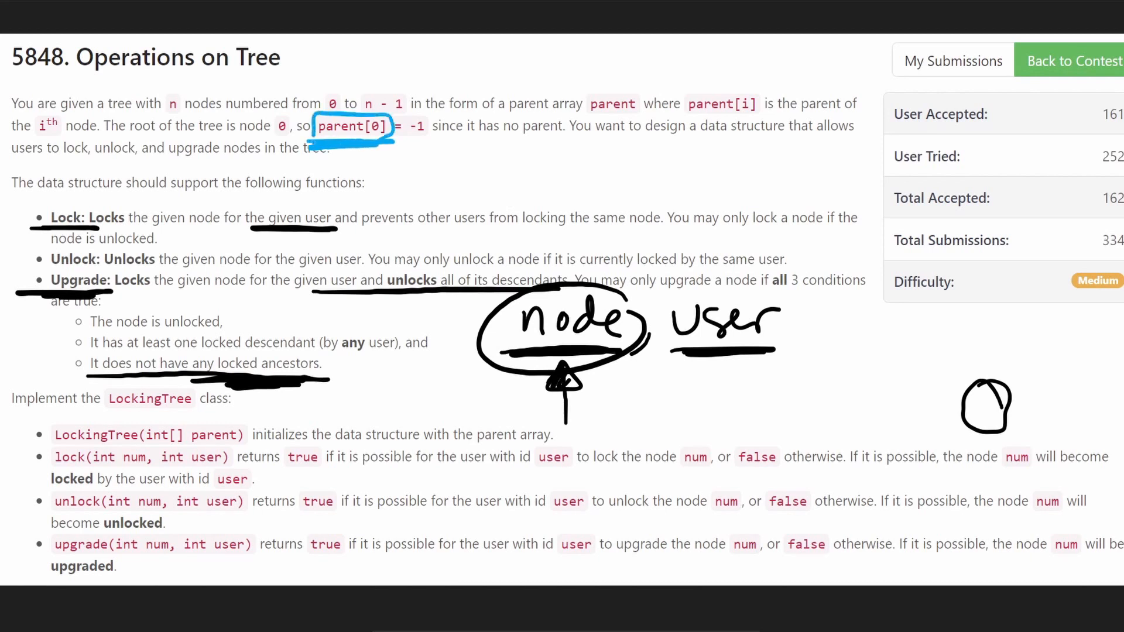
{"action": "left_click_drag", "start_coordinate": [359, 155], "coordinate": [441, 168]}
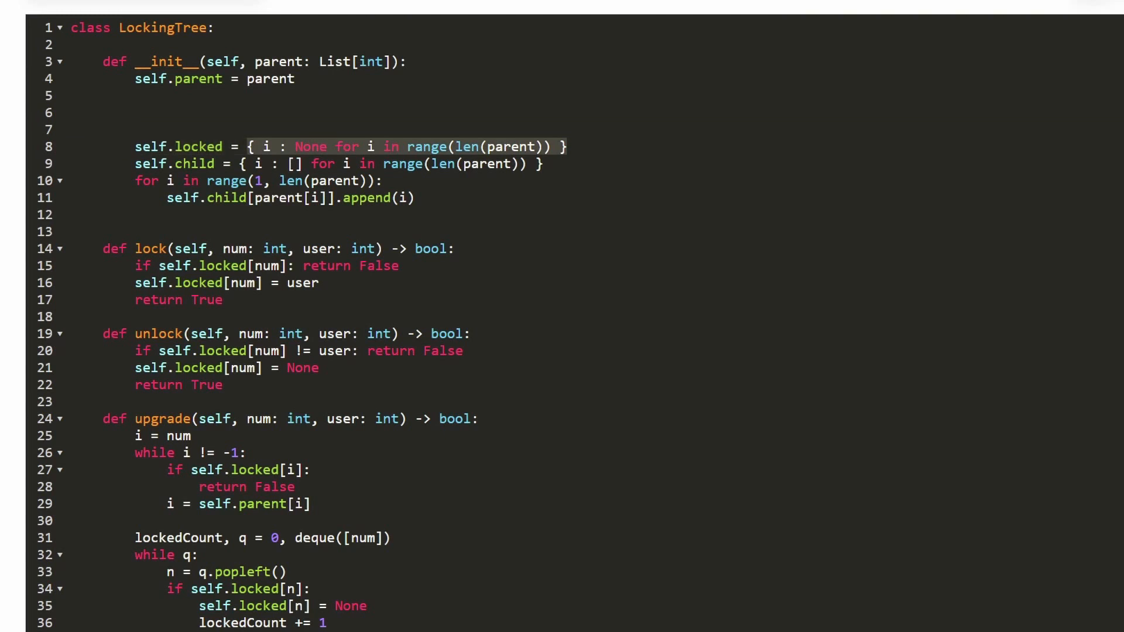
{"action": "type", "text": "[]"}
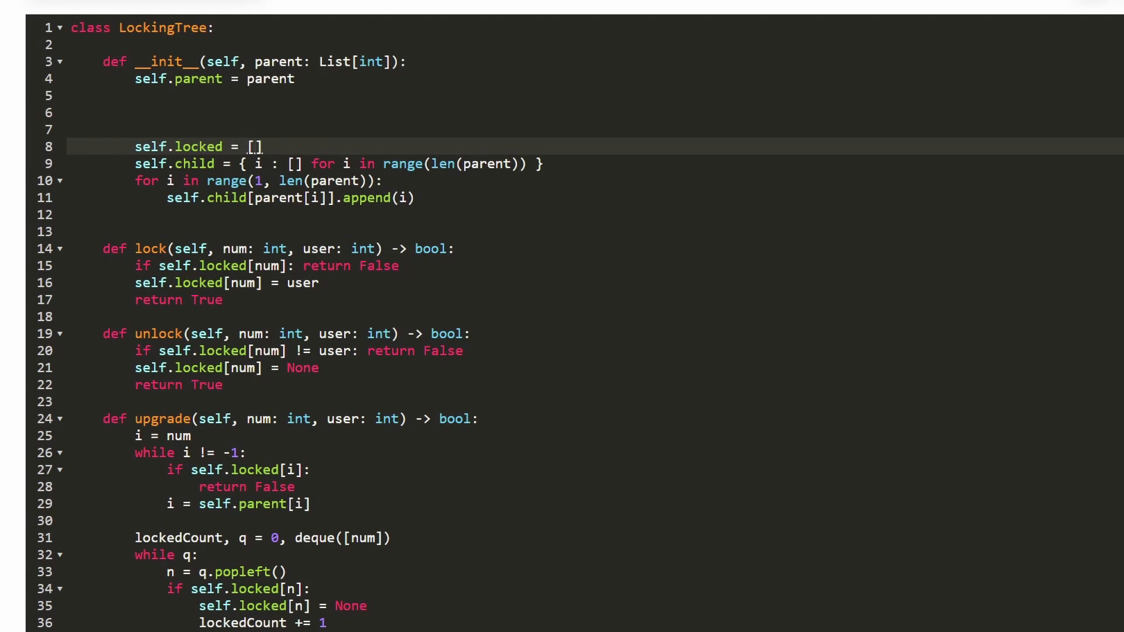
{"action": "type", "text": "None"}
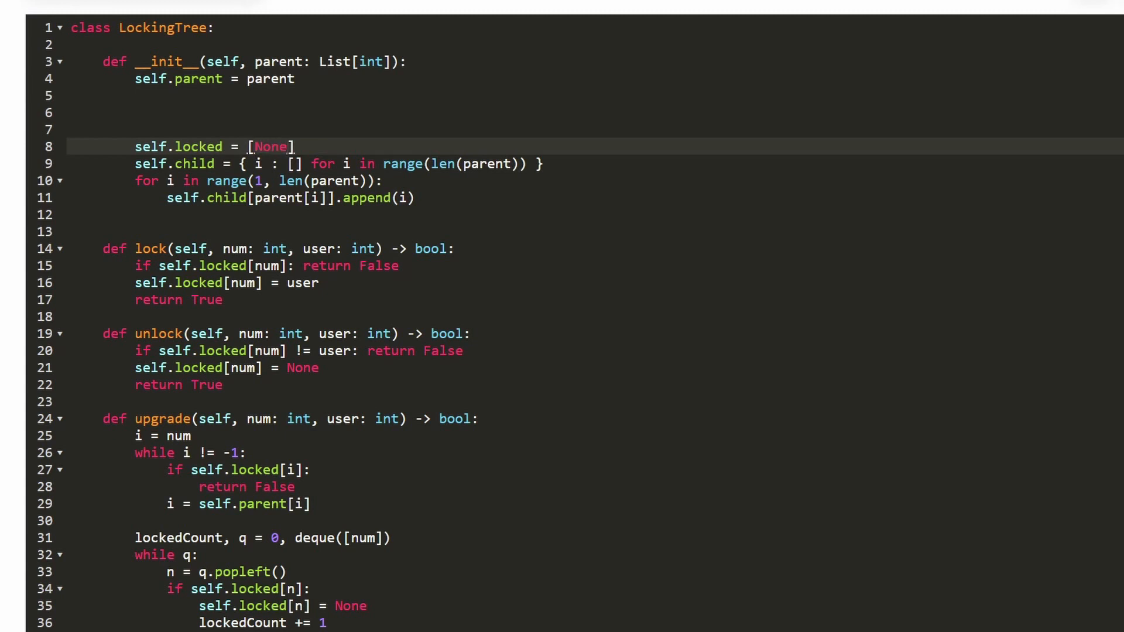
{"action": "type", "text": "*"}
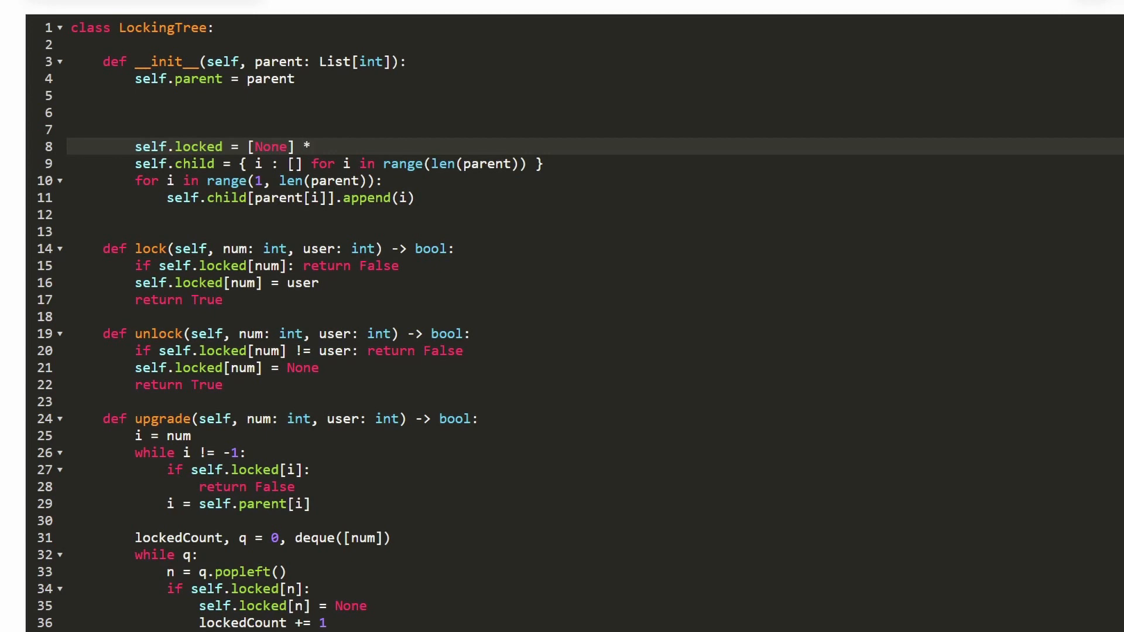
{"action": "type", "text": "len(p"}
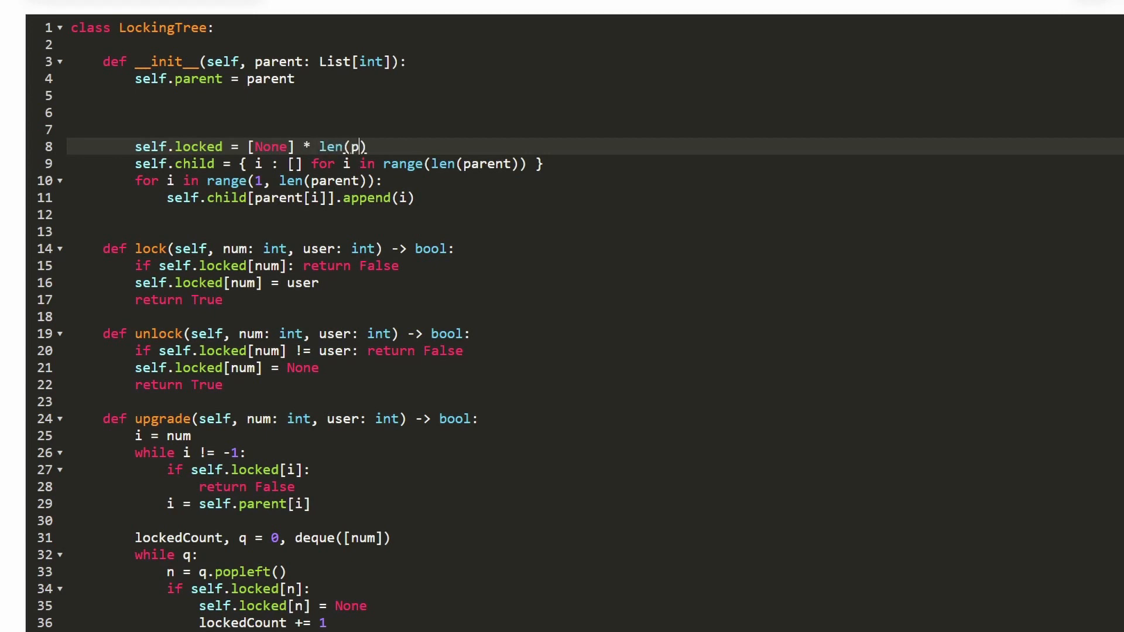
{"action": "type", "text": "arent"}
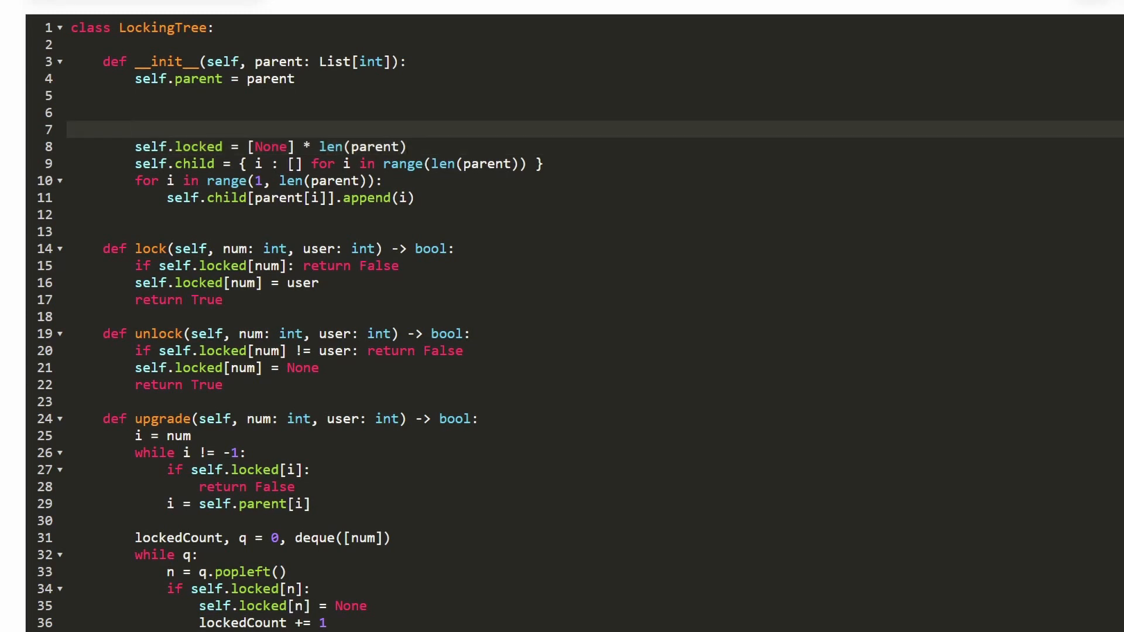
{"action": "key", "text": "Backspace"}
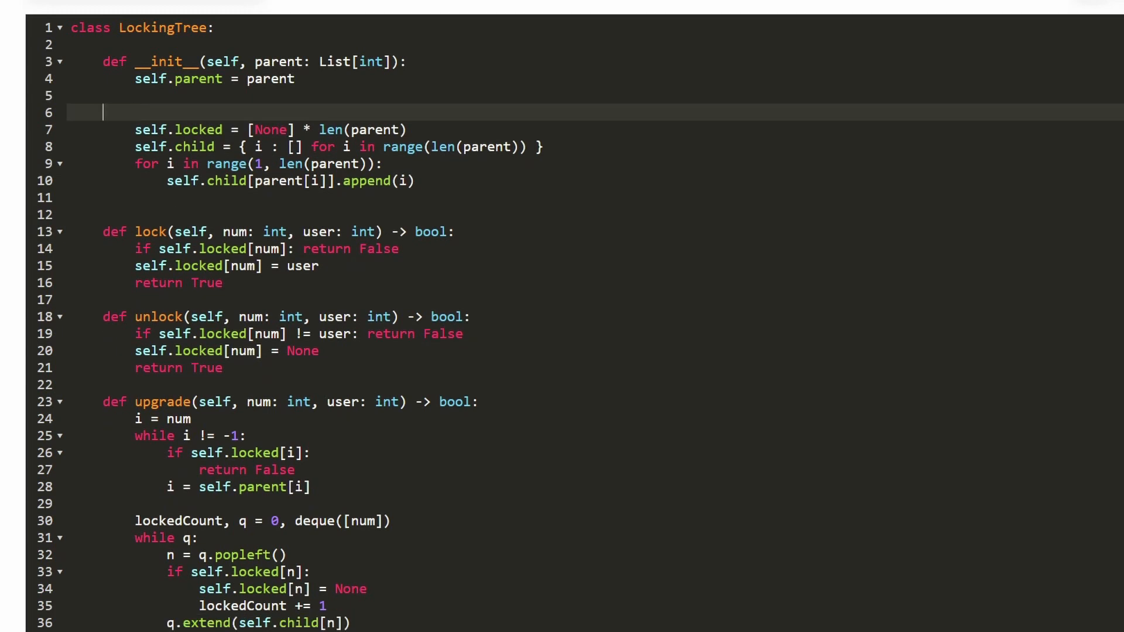
{"action": "key", "text": "Backspace"}
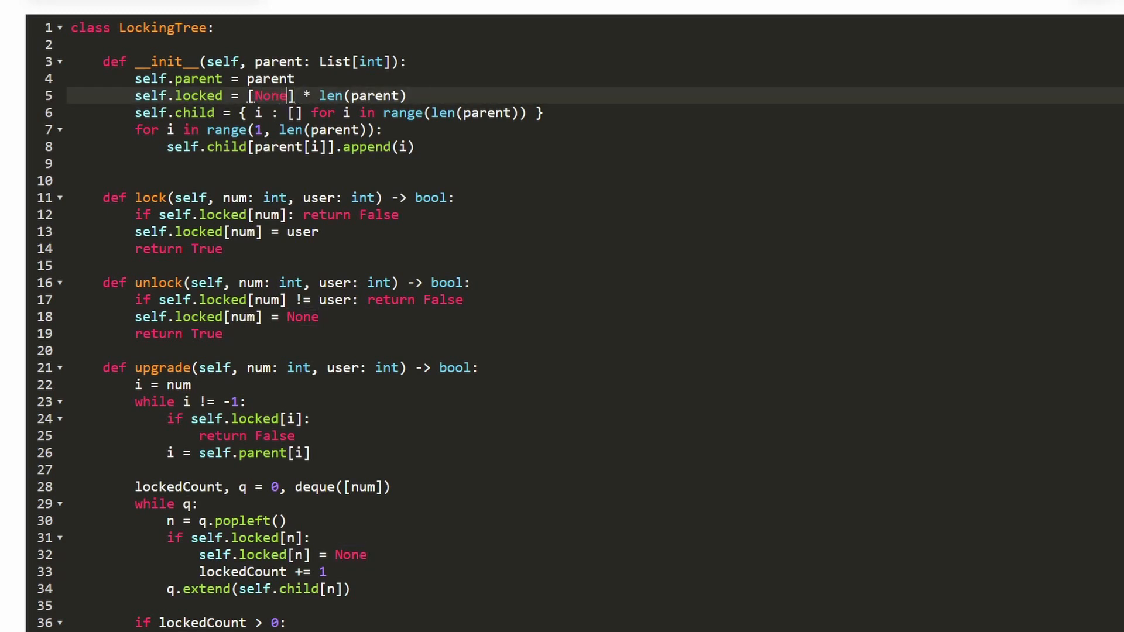
{"action": "left_click", "coordinate": [406, 95]}
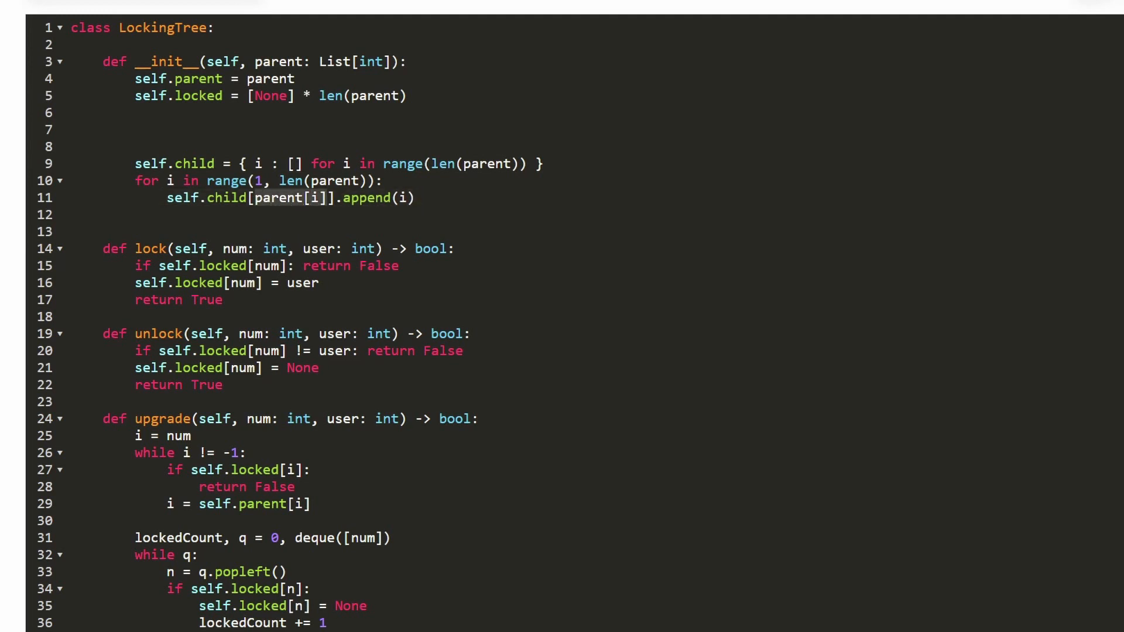
{"action": "left_click", "coordinate": [174, 180]}
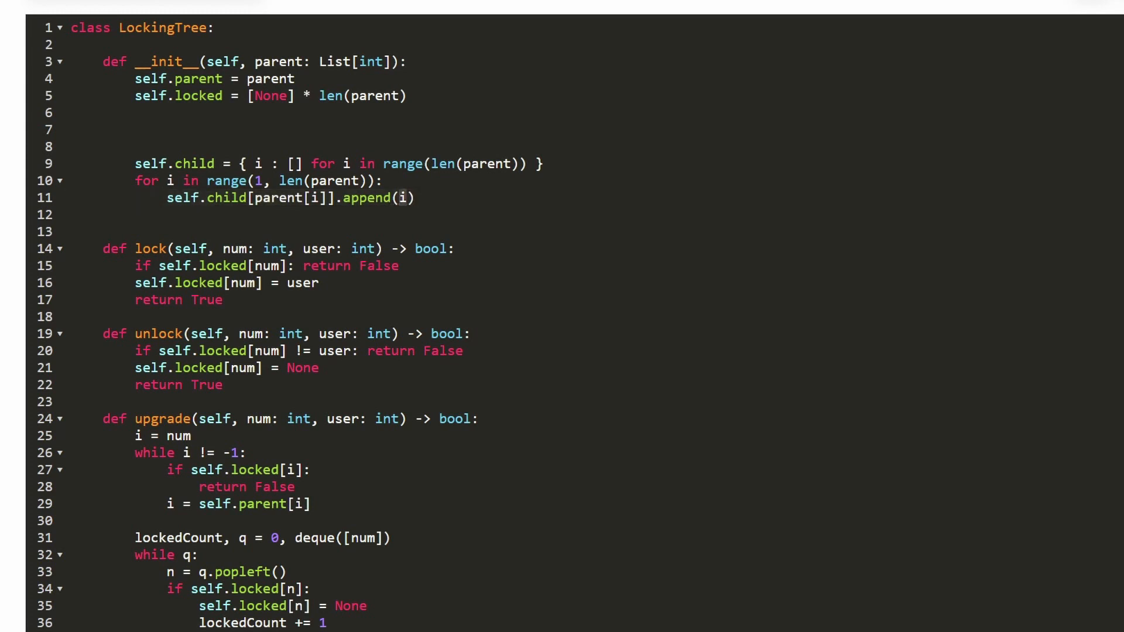
{"action": "left_click", "coordinate": [136, 215]}
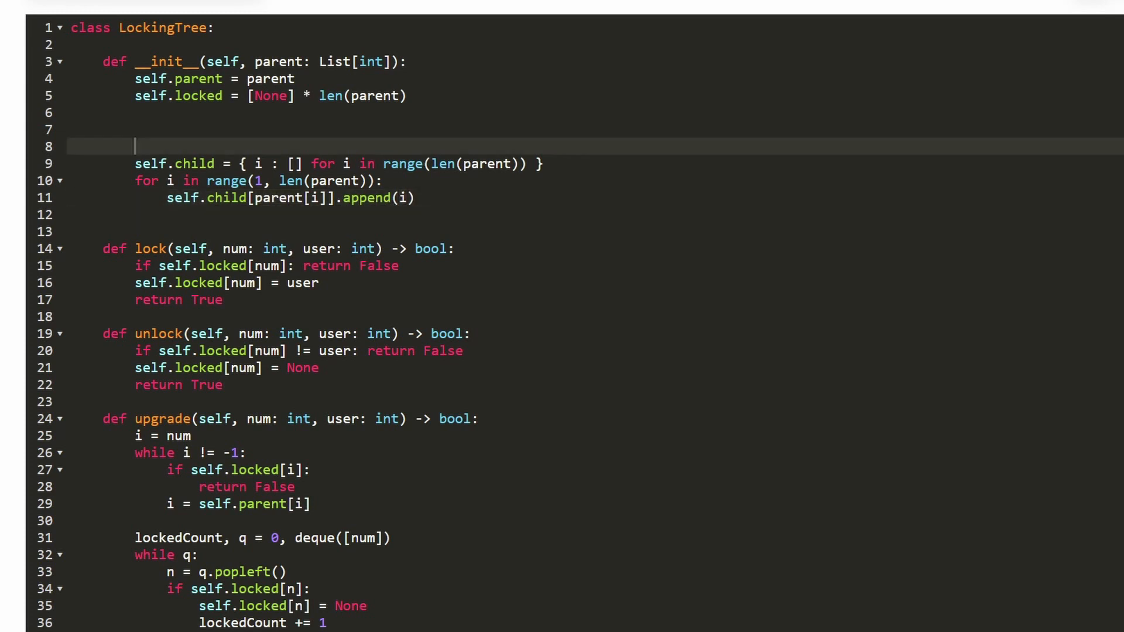
{"action": "key", "text": "Backspace"}
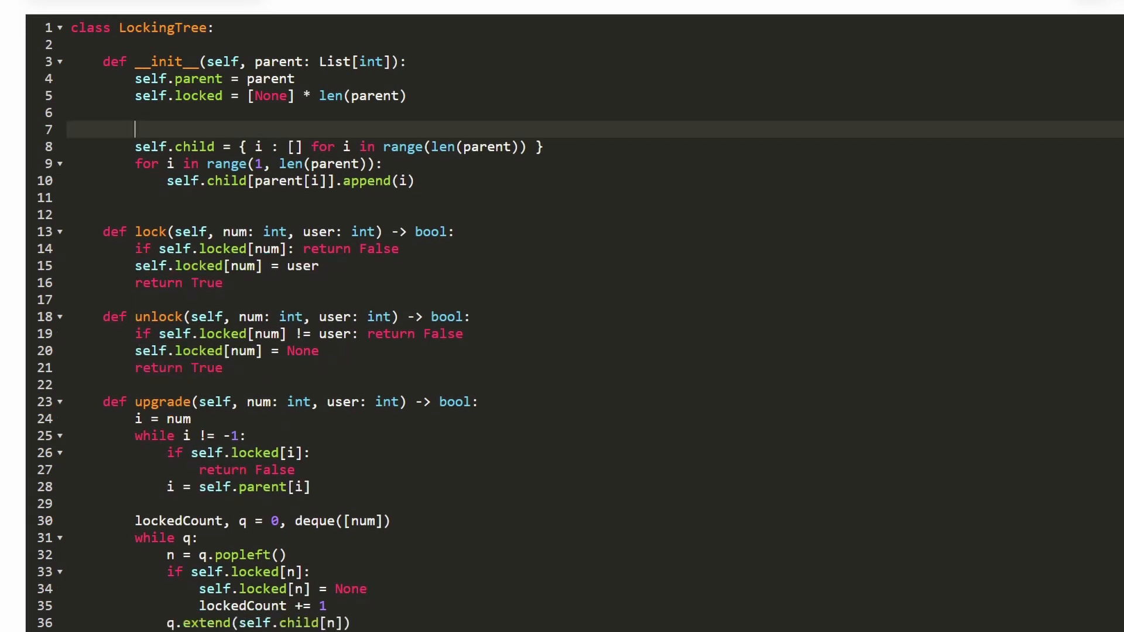
{"action": "key", "text": "Backspace"}
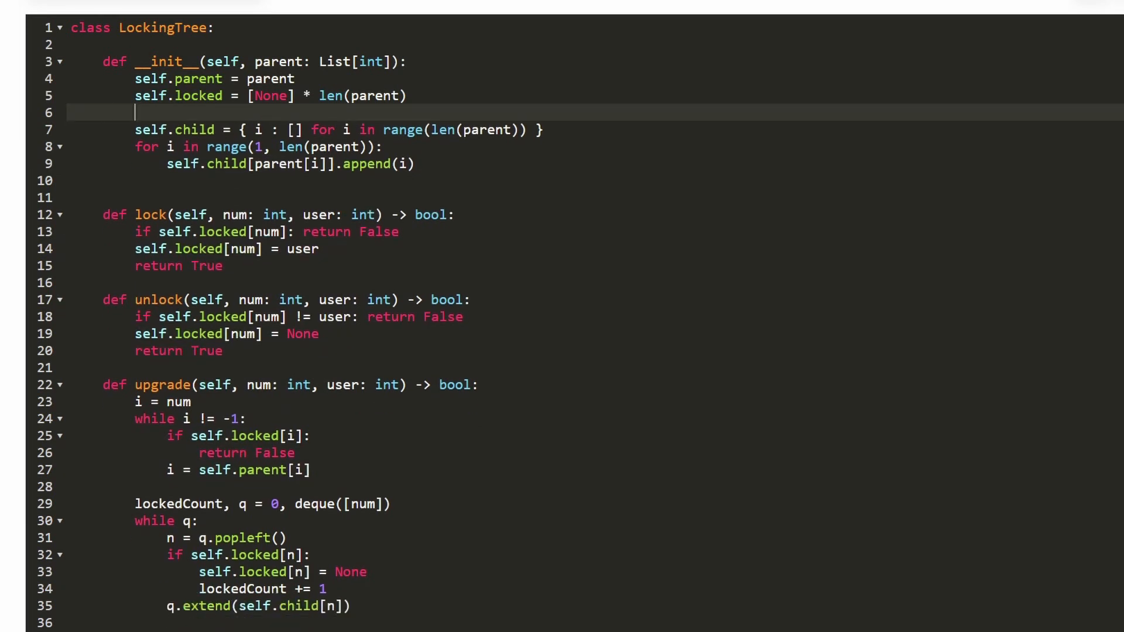
{"action": "key", "text": "Backspace"}
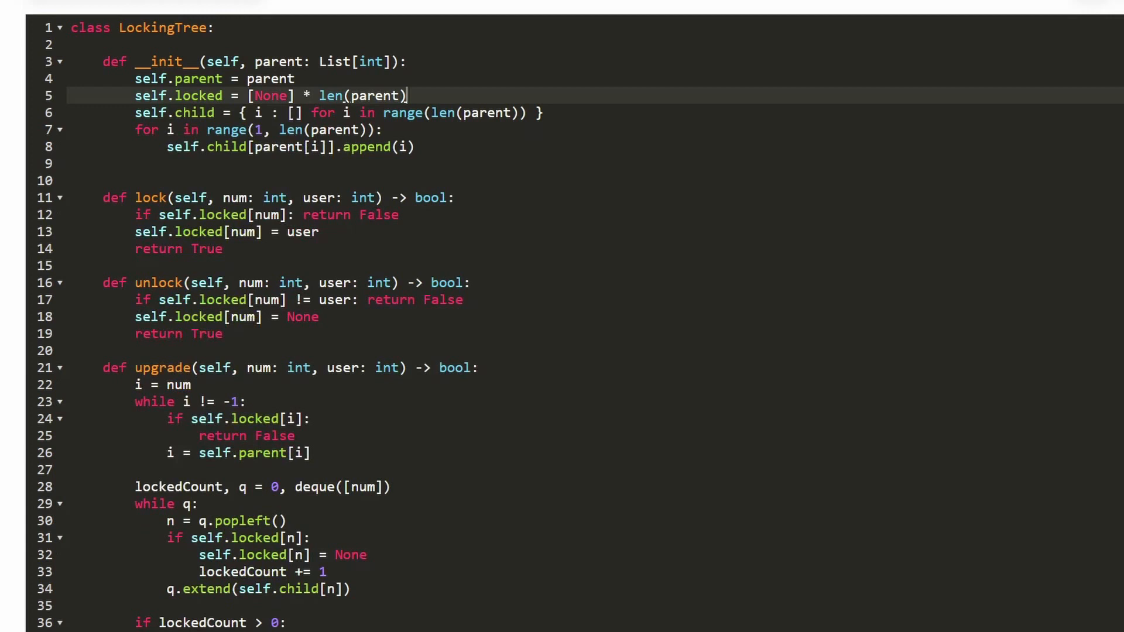
{"action": "left_click", "coordinate": [143, 164]}
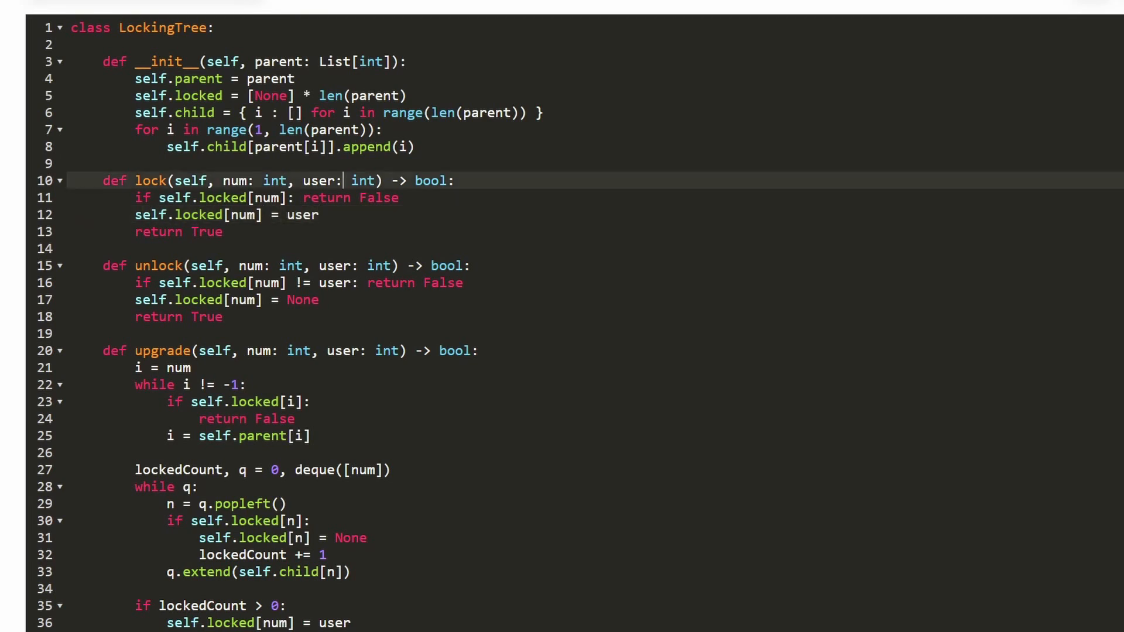
{"action": "double_click", "coordinate": [321, 181]}
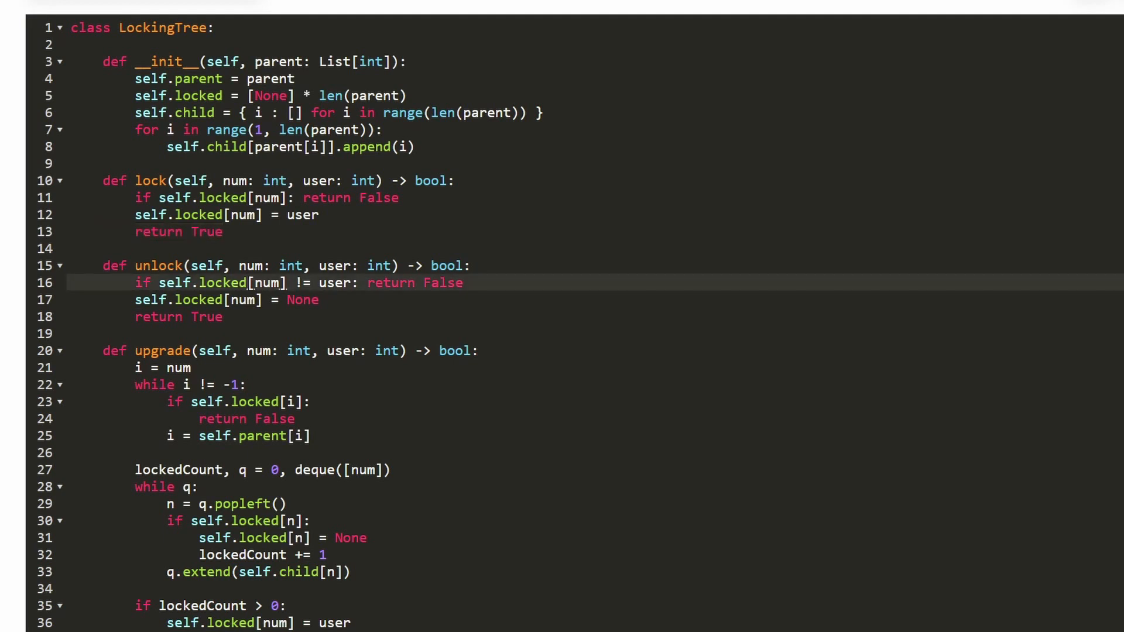
{"action": "double_click", "coordinate": [335, 266]}
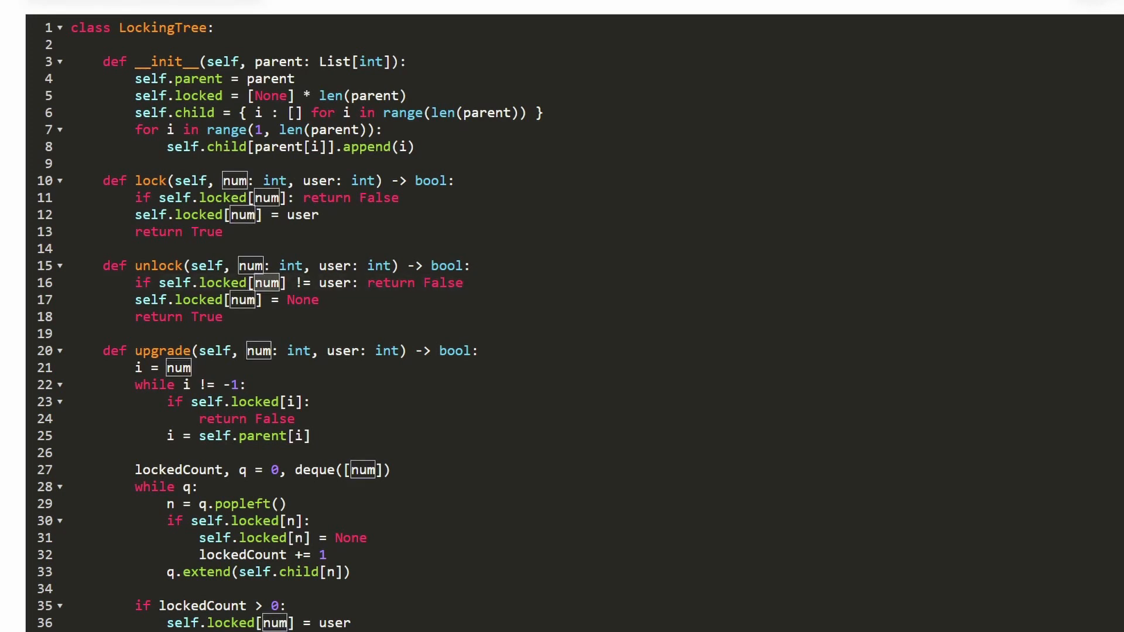
{"action": "double_click", "coordinate": [333, 283]}
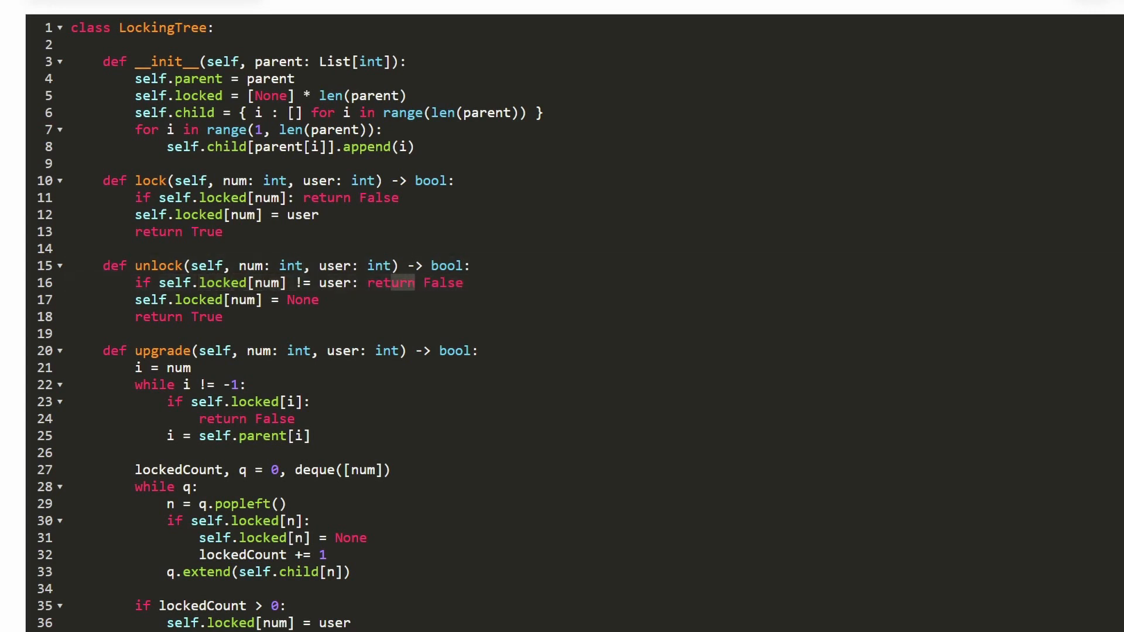
{"action": "double_click", "coordinate": [332, 265]}
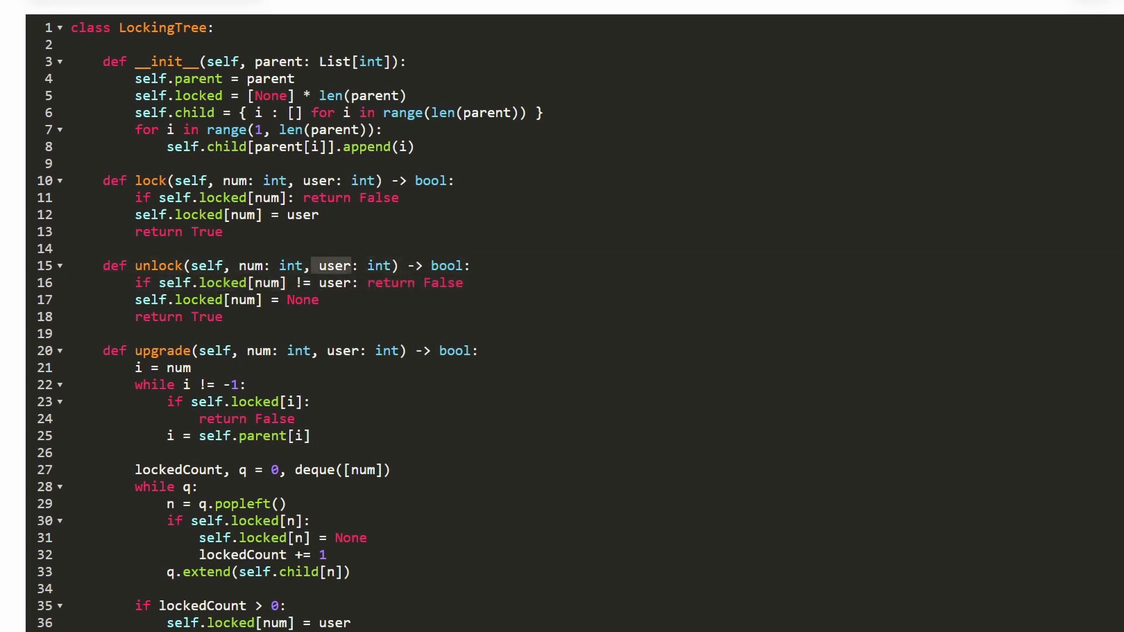
{"action": "left_click", "coordinate": [319, 300]}
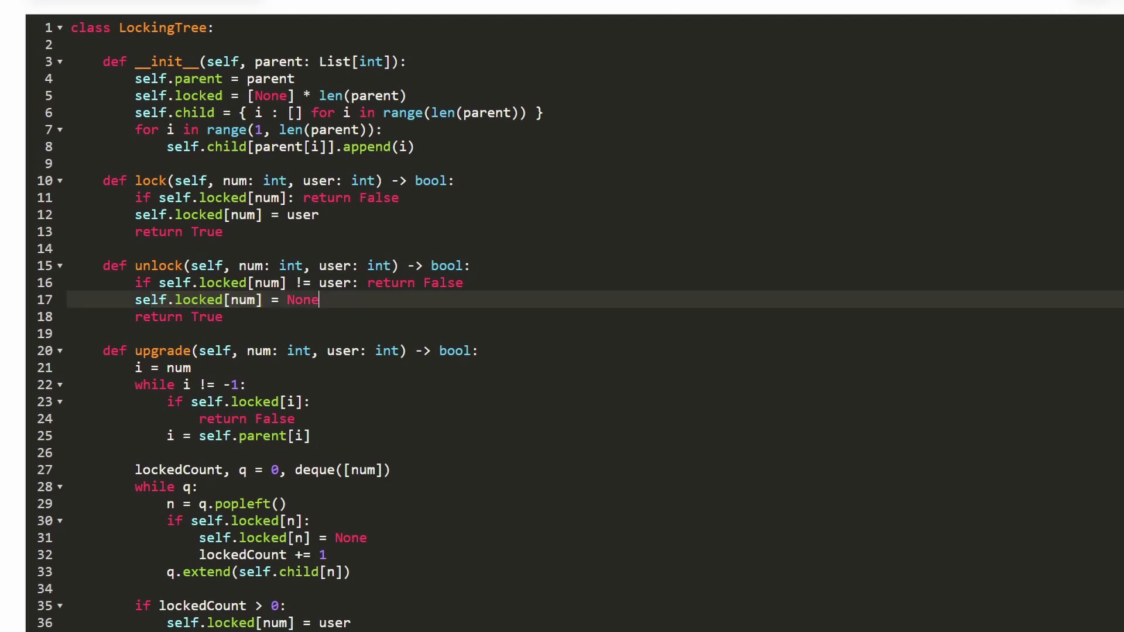
{"action": "double_click", "coordinate": [303, 299]}
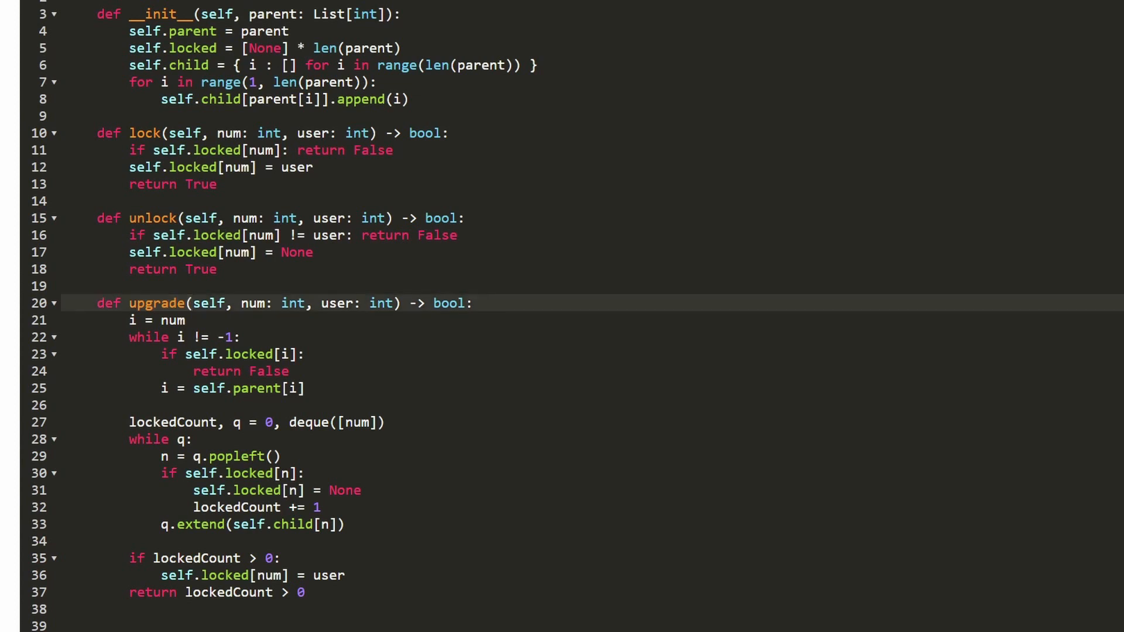
{"action": "left_click", "coordinate": [480, 302]}
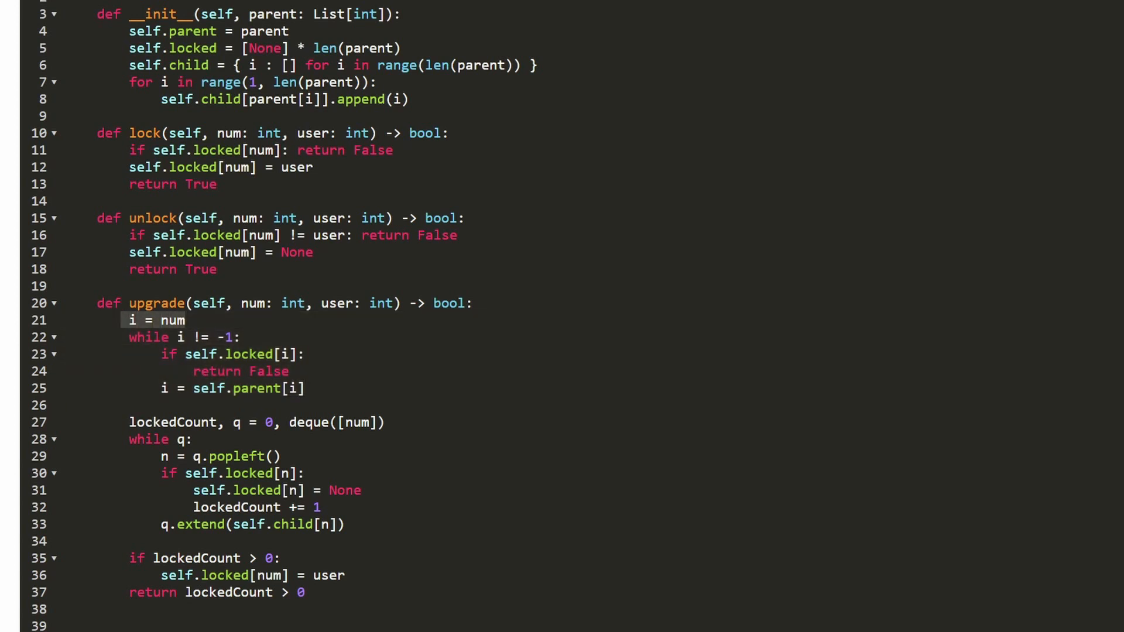
{"action": "double_click", "coordinate": [230, 337]}
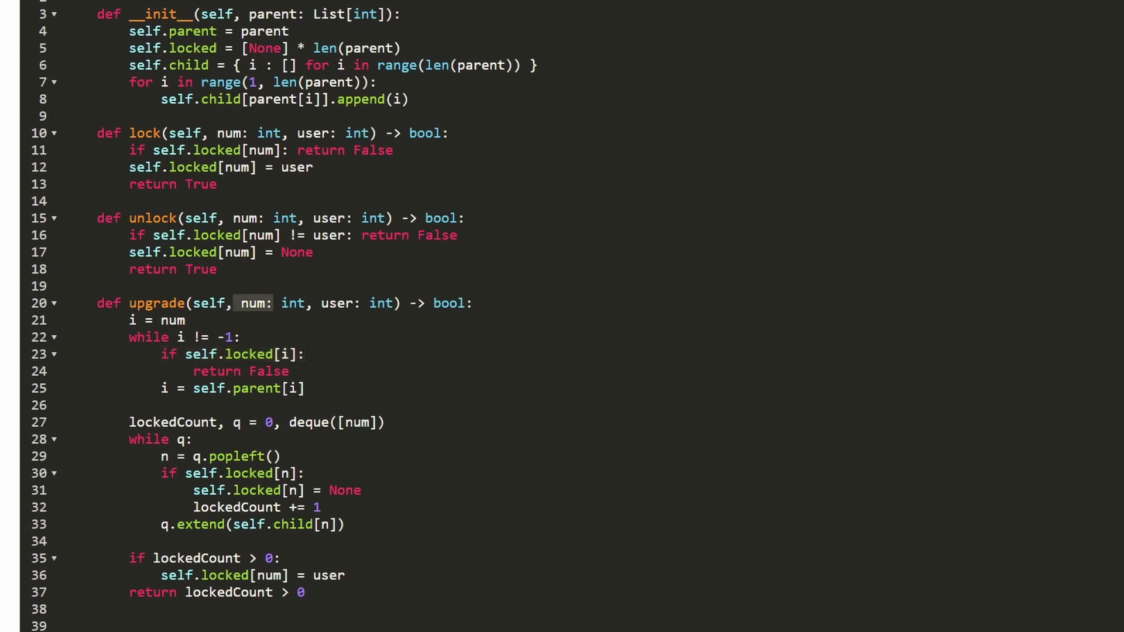
{"action": "double_click", "coordinate": [251, 302]}
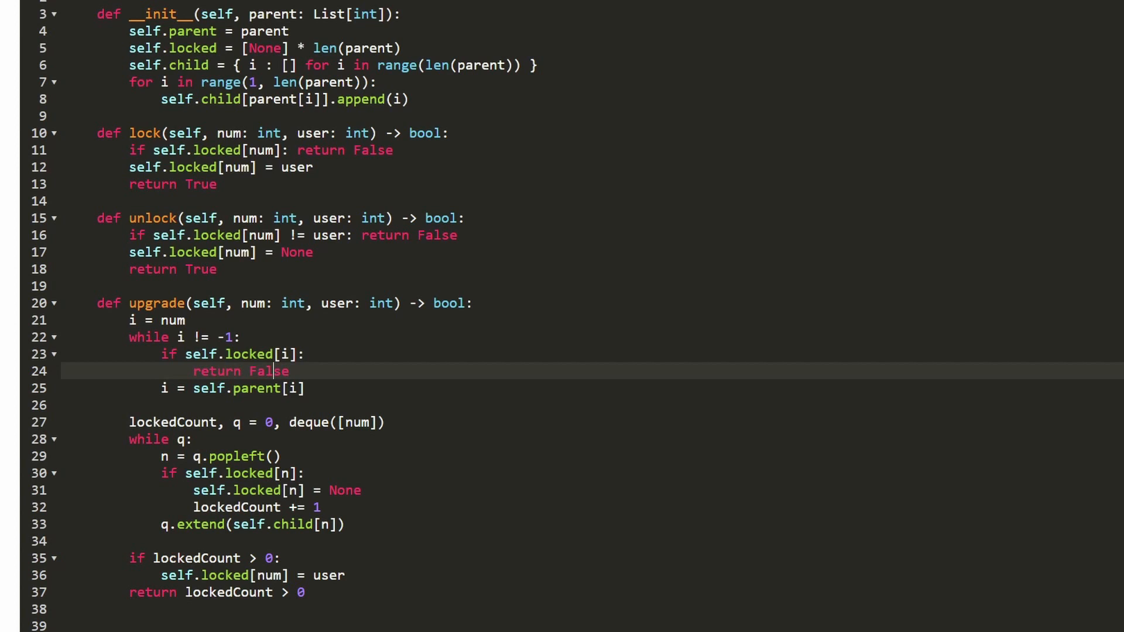
{"action": "left_click", "coordinate": [236, 354]}
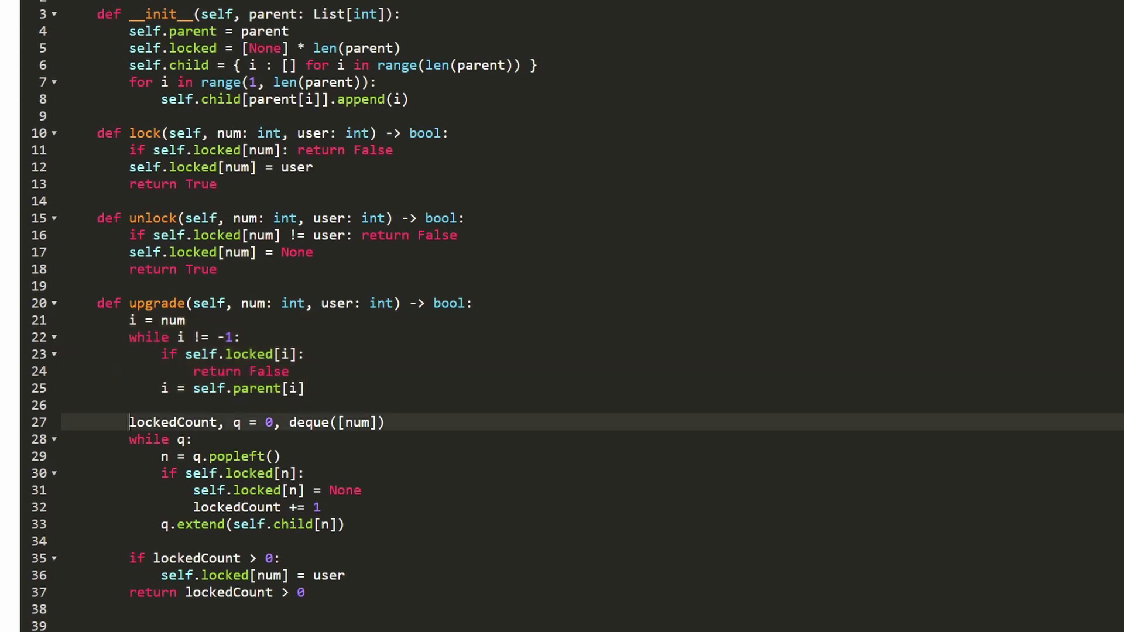
{"action": "mouse_move", "coordinate": [128, 422]}
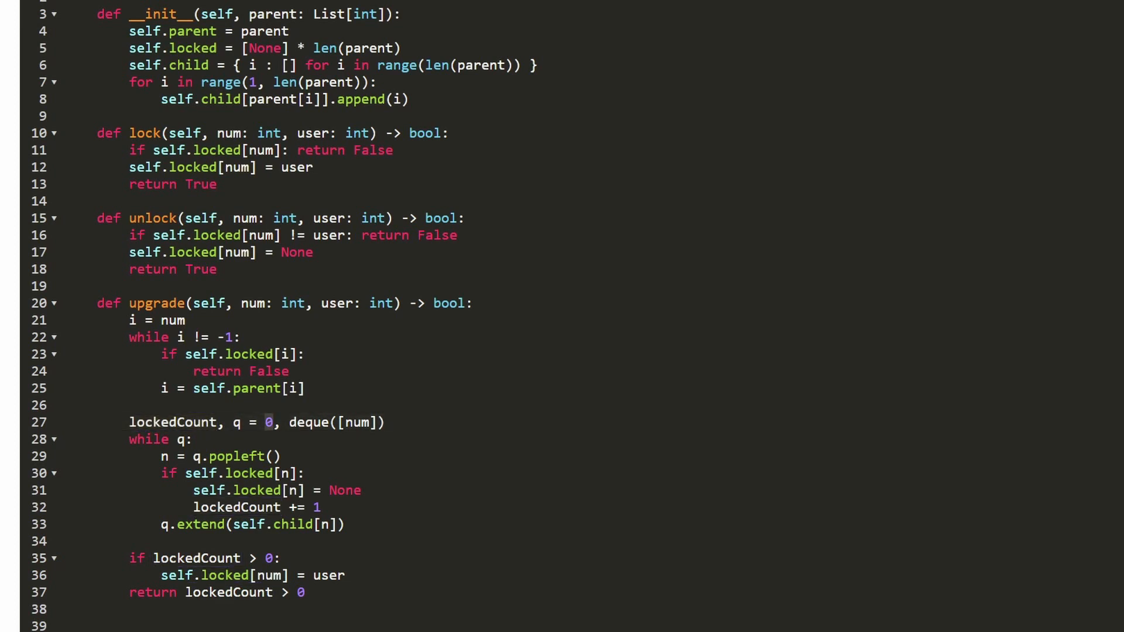
{"action": "left_click", "coordinate": [232, 423]}
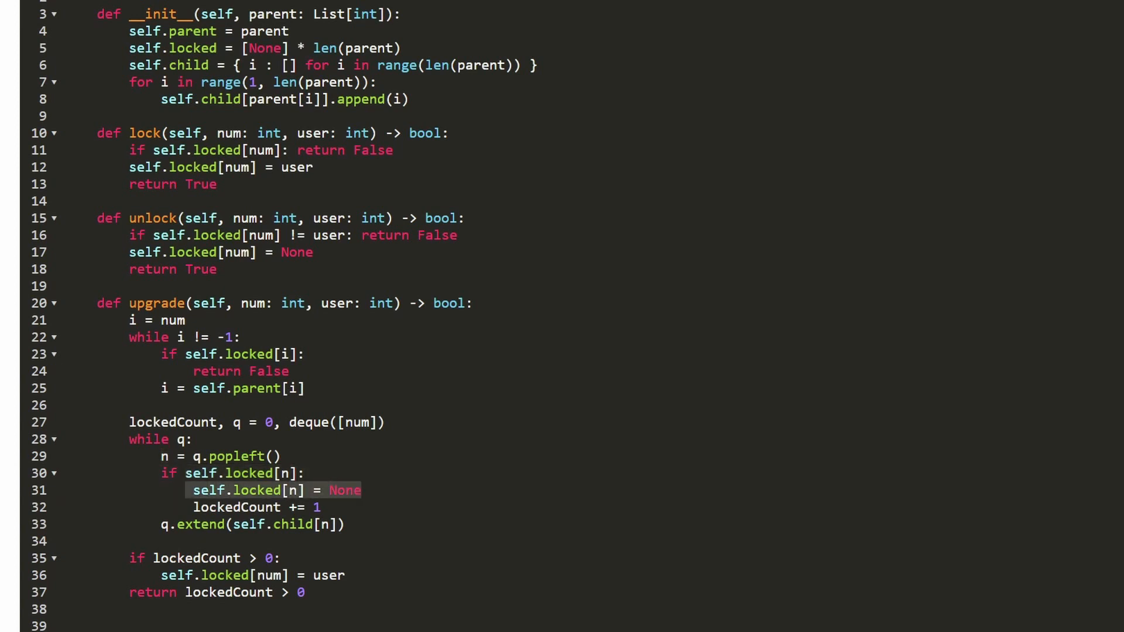
{"action": "double_click", "coordinate": [157, 302]}
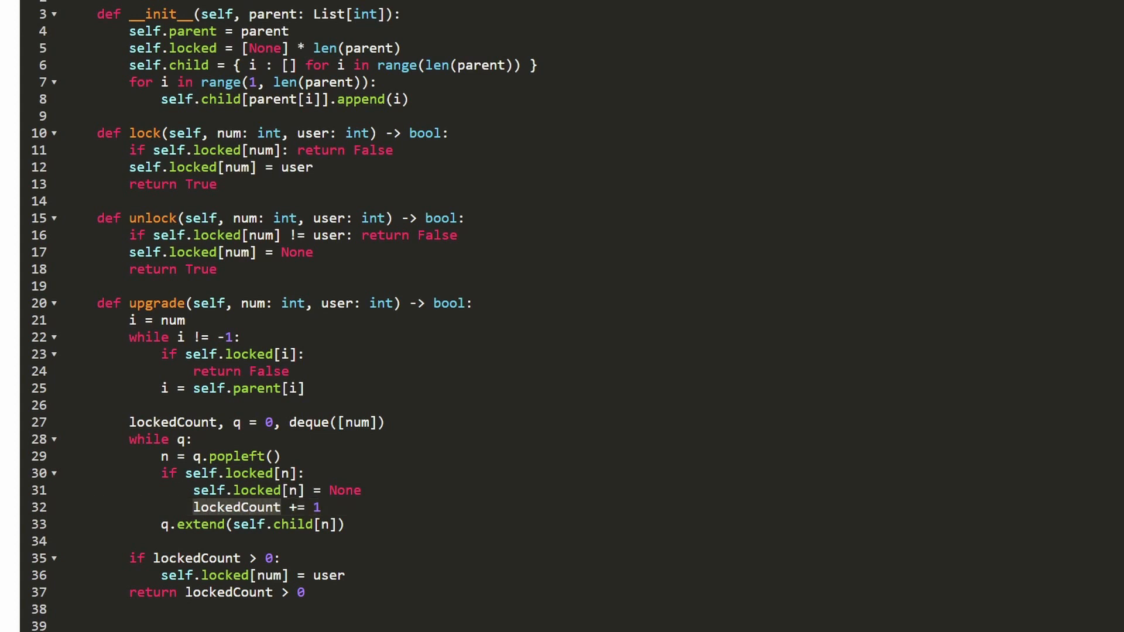
{"action": "double_click", "coordinate": [174, 422]}
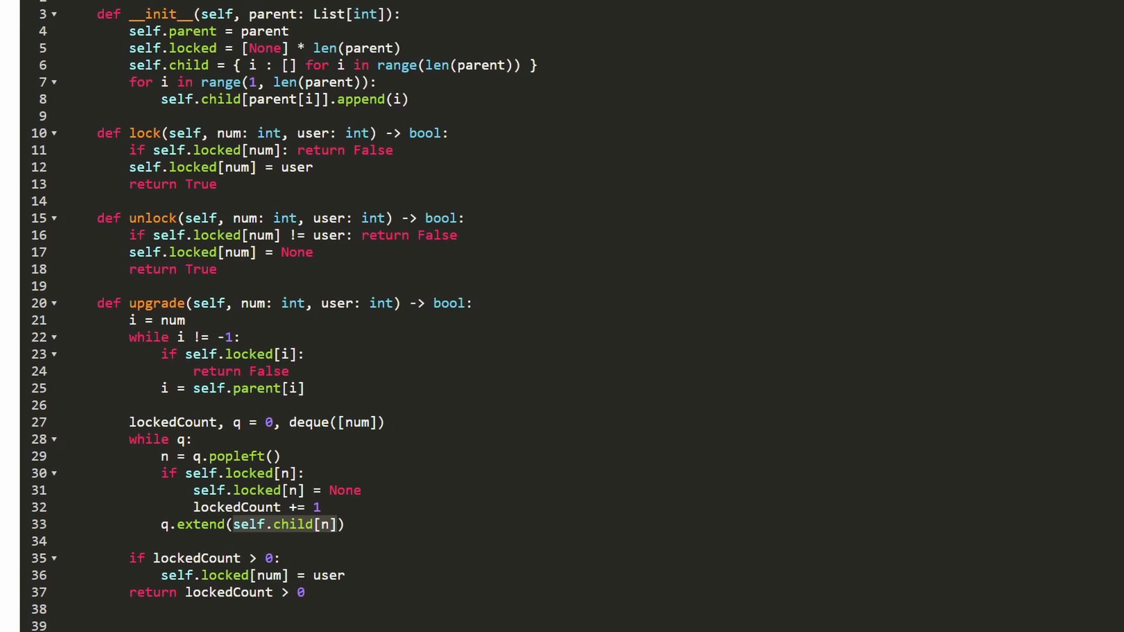
{"action": "left_click", "coordinate": [159, 439]}
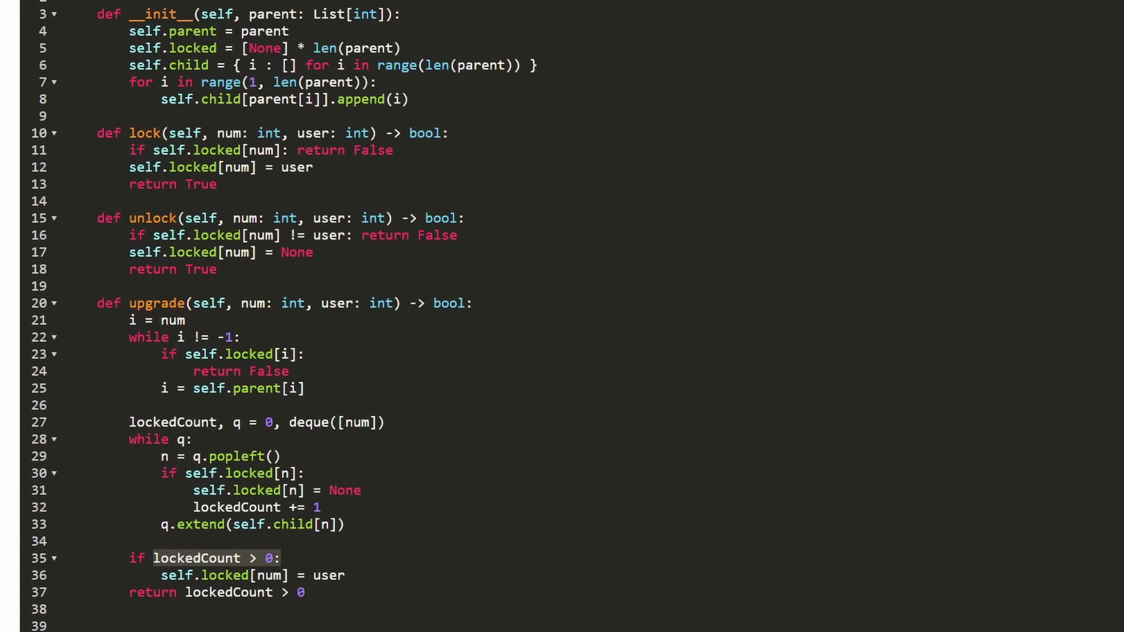
{"action": "double_click", "coordinate": [156, 302]}
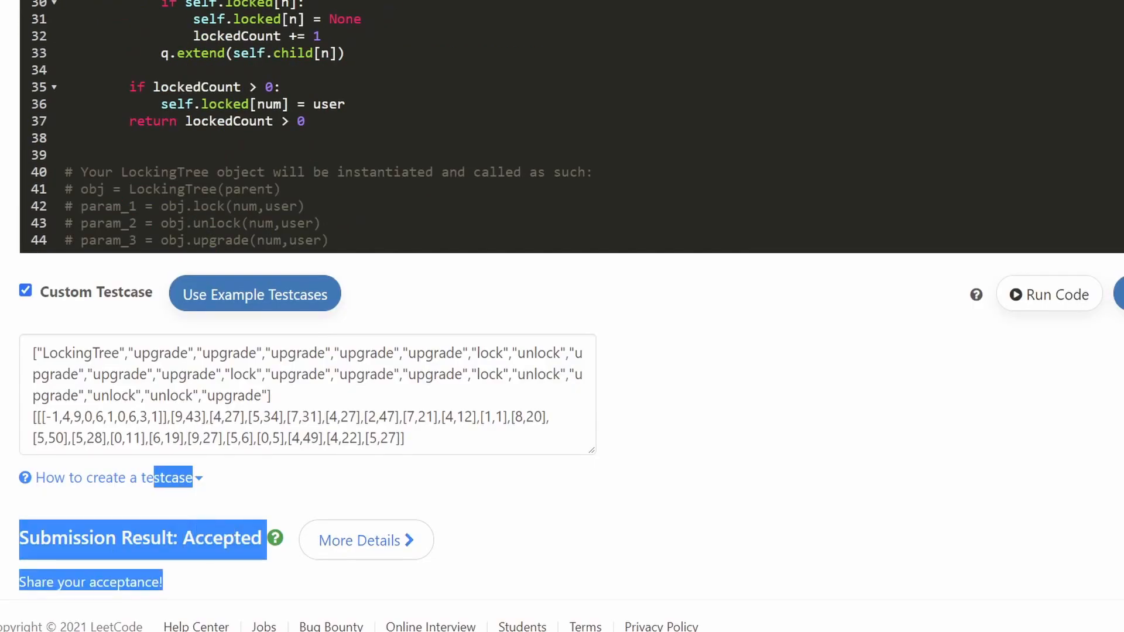
{"action": "scroll", "scroll_direction": "up", "scroll_amount": 3}
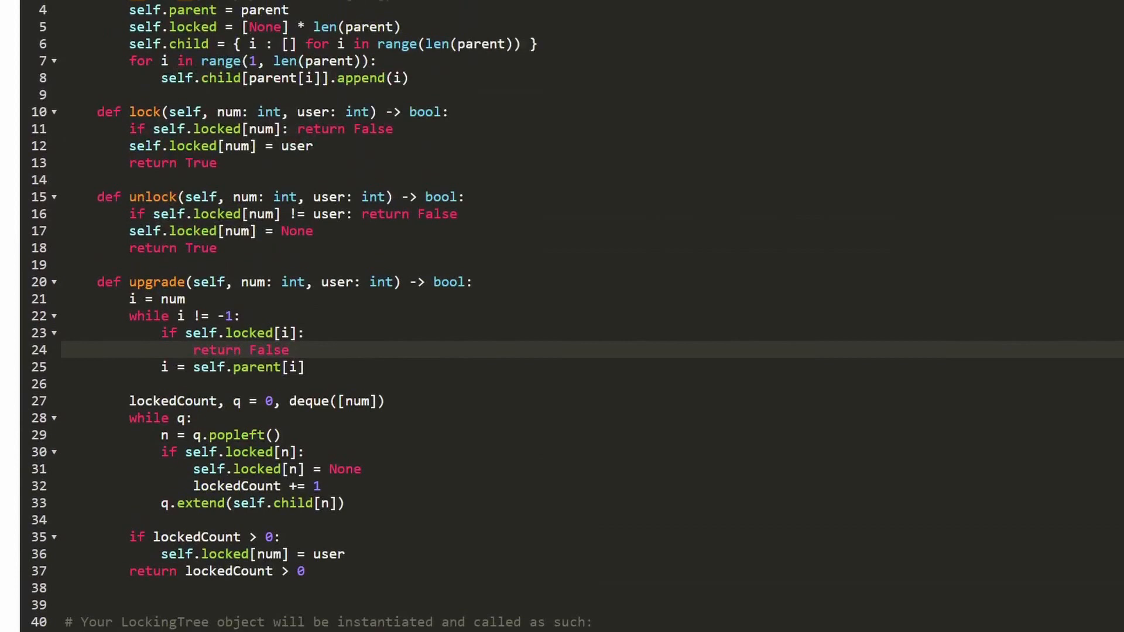
{"action": "scroll", "scroll_direction": "up", "scroll_amount": 3}
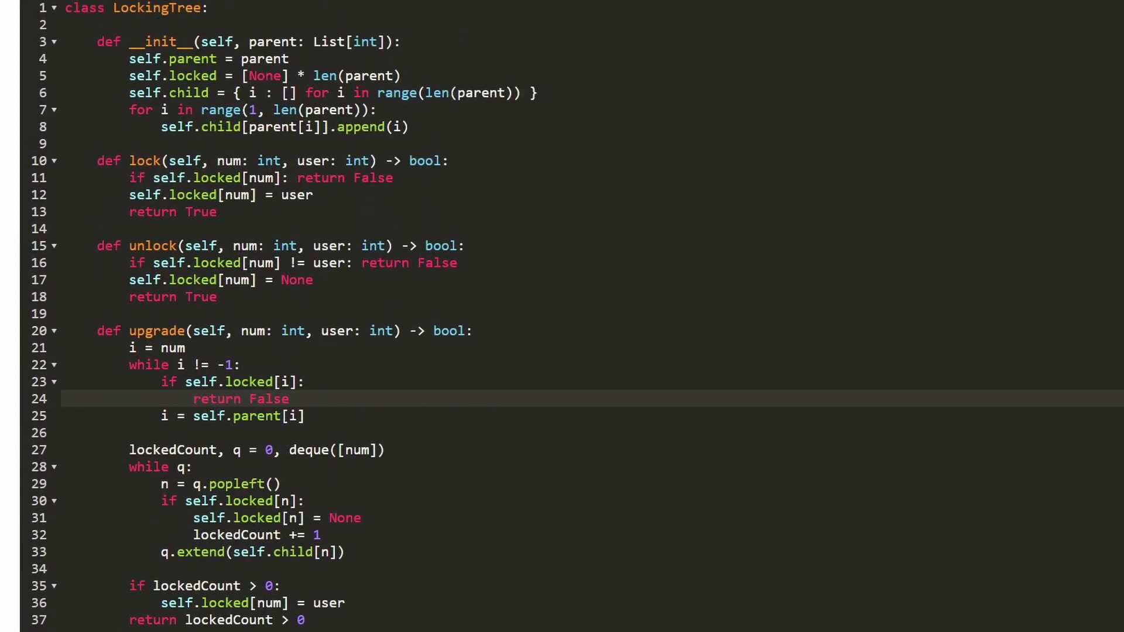